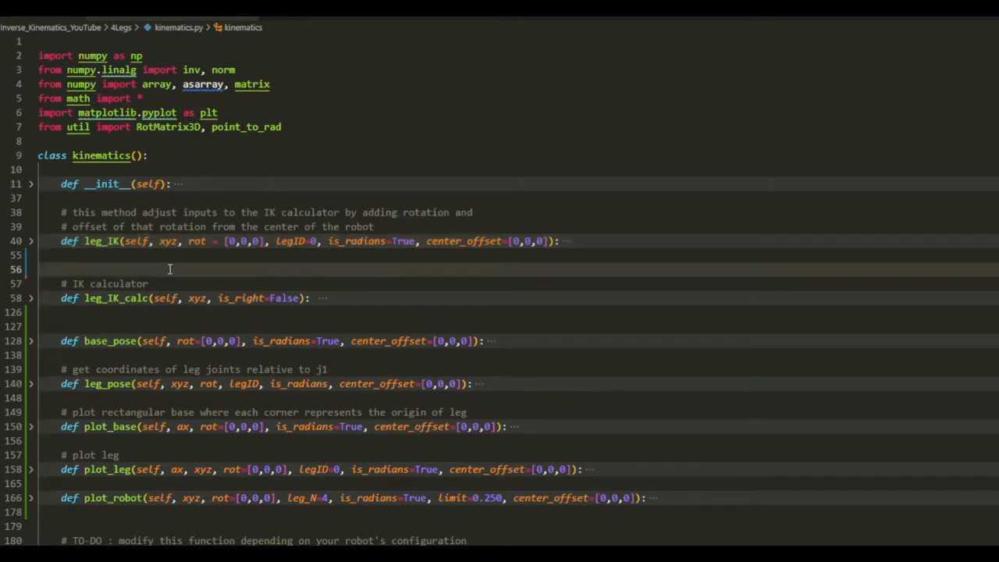
pyautogui.moveTo(187, 279)
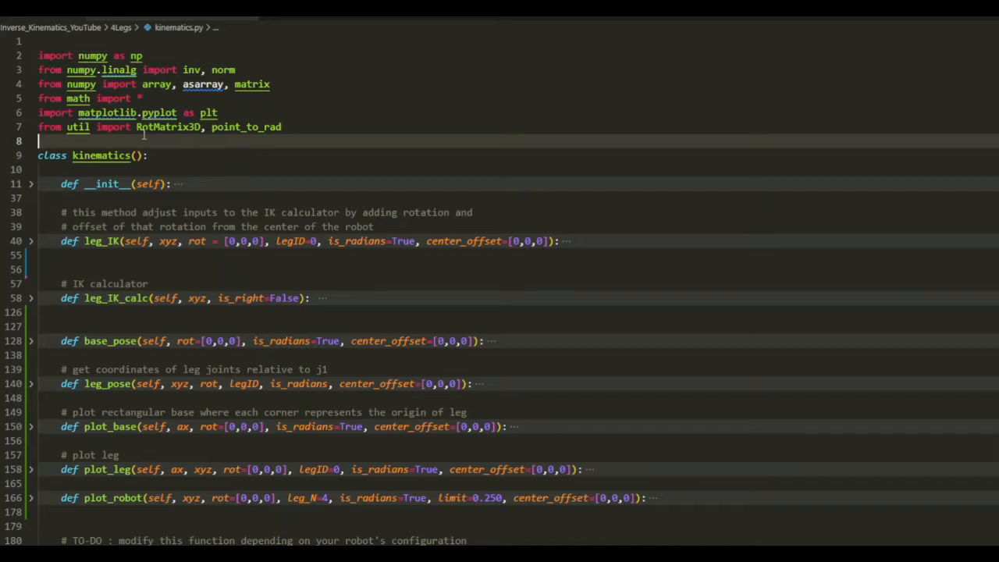
# - Expand leg_IK_calc and highlight every use of len_A in its body
pyautogui.scroll(-3)
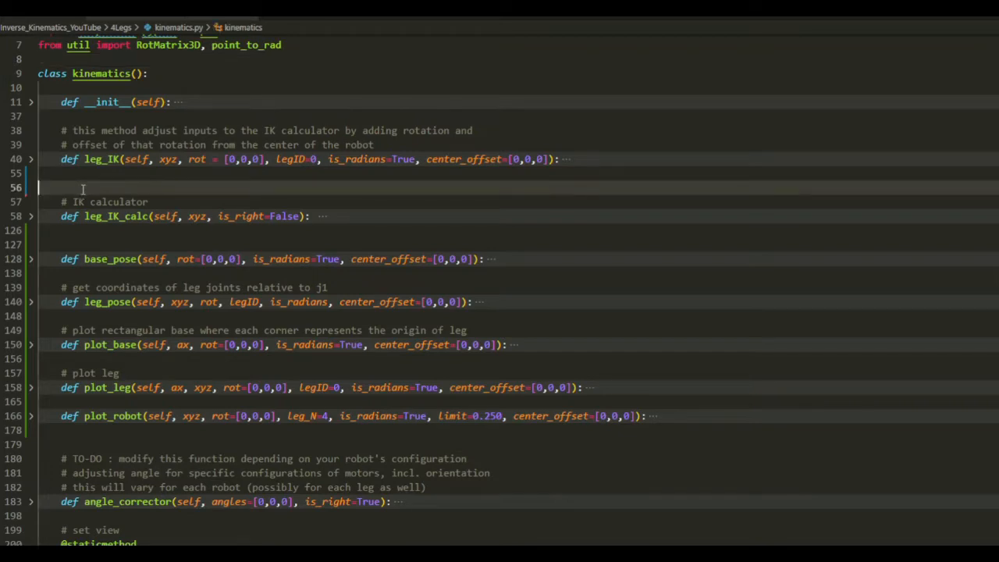
pyautogui.click(31, 215)
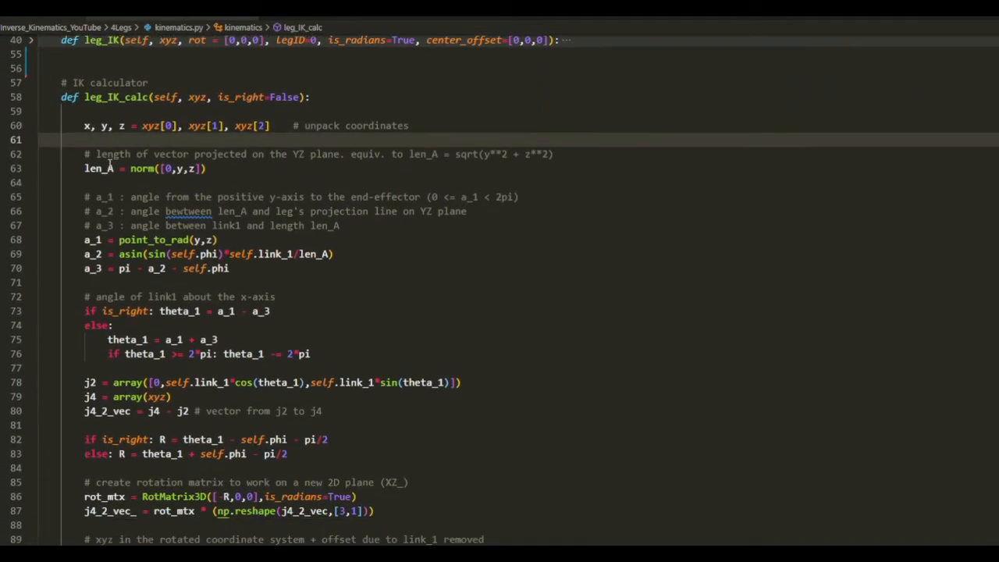
pyautogui.doubleClick(100, 169)
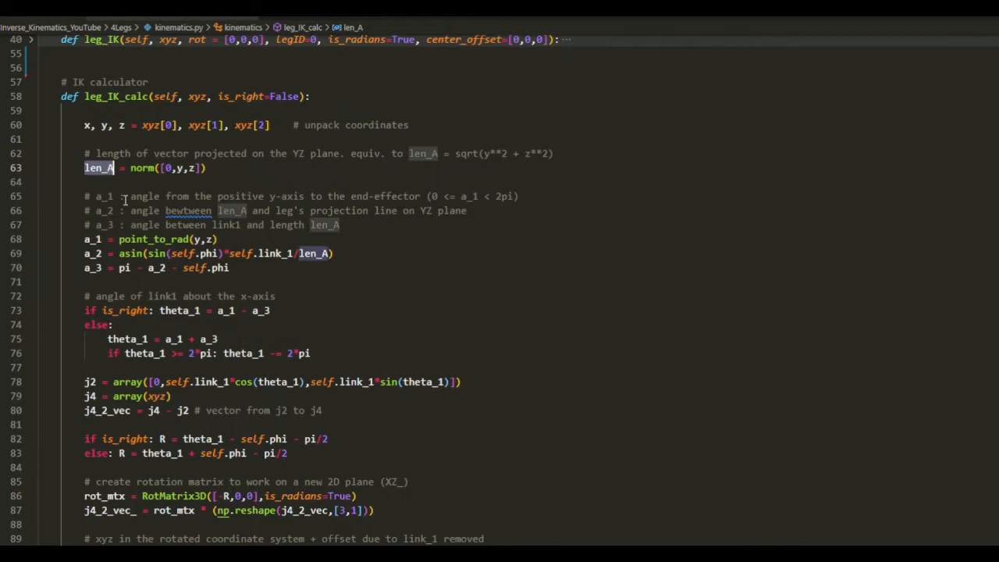
pyautogui.moveTo(92, 253)
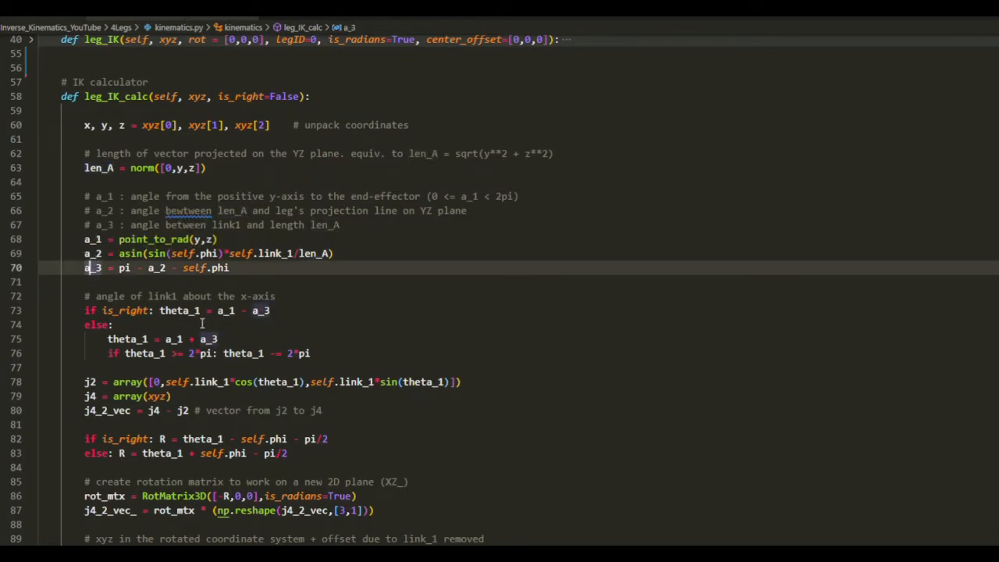
# - Scroll through leg_IK_calc down to its return of joint angles and coordinates
pyautogui.scroll(-3)
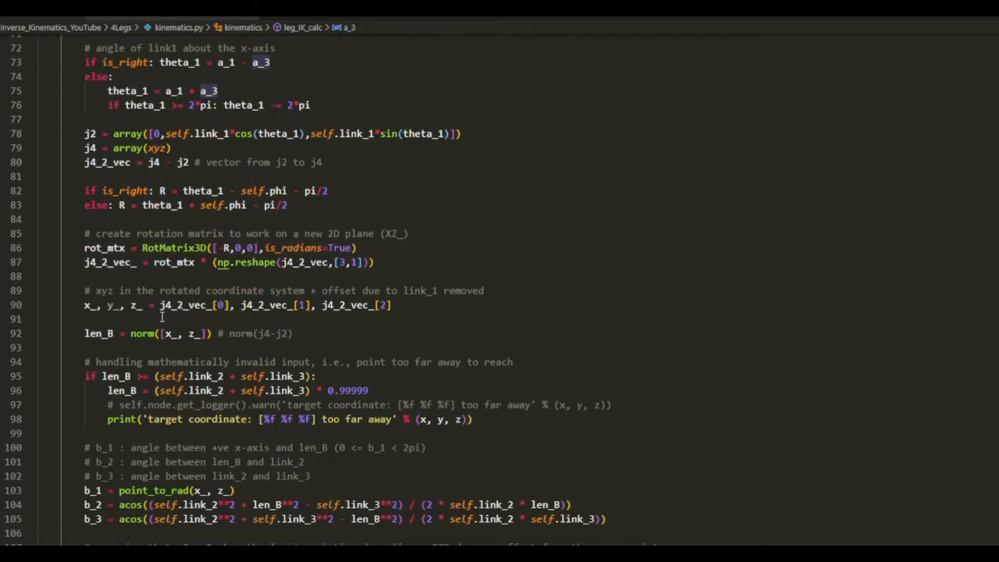
pyautogui.scroll(-3)
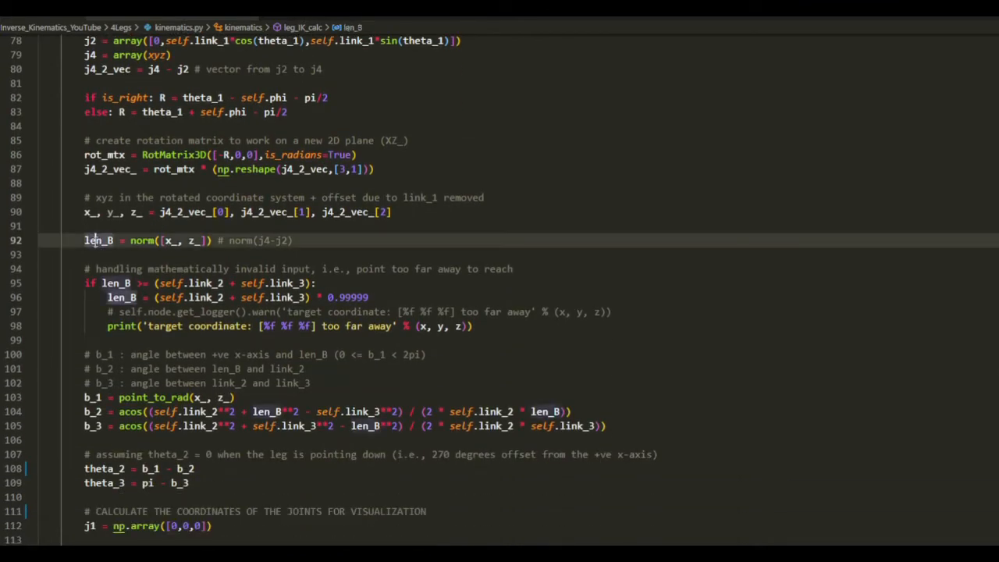
pyautogui.scroll(-3)
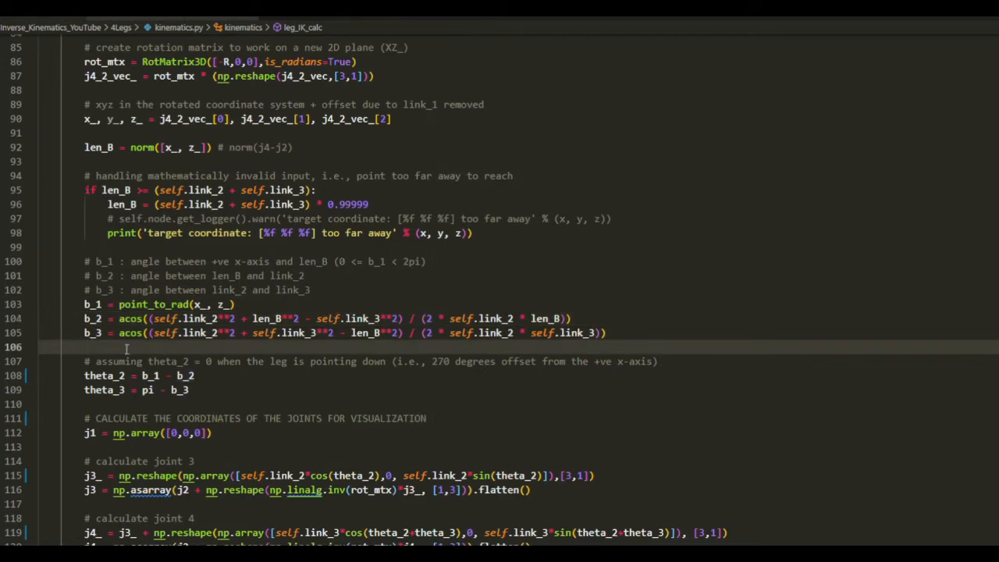
pyautogui.moveTo(102, 375)
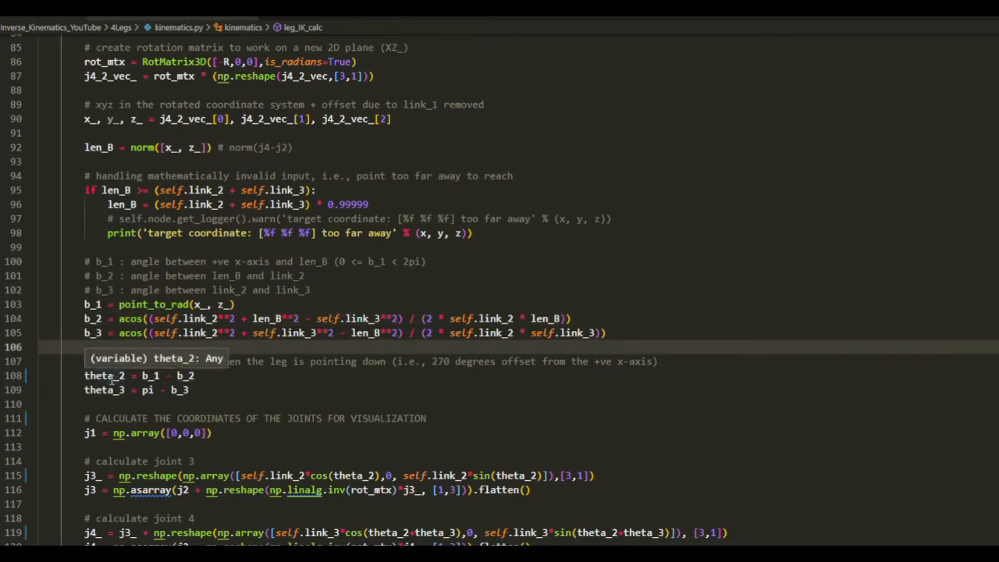
pyautogui.scroll(-3)
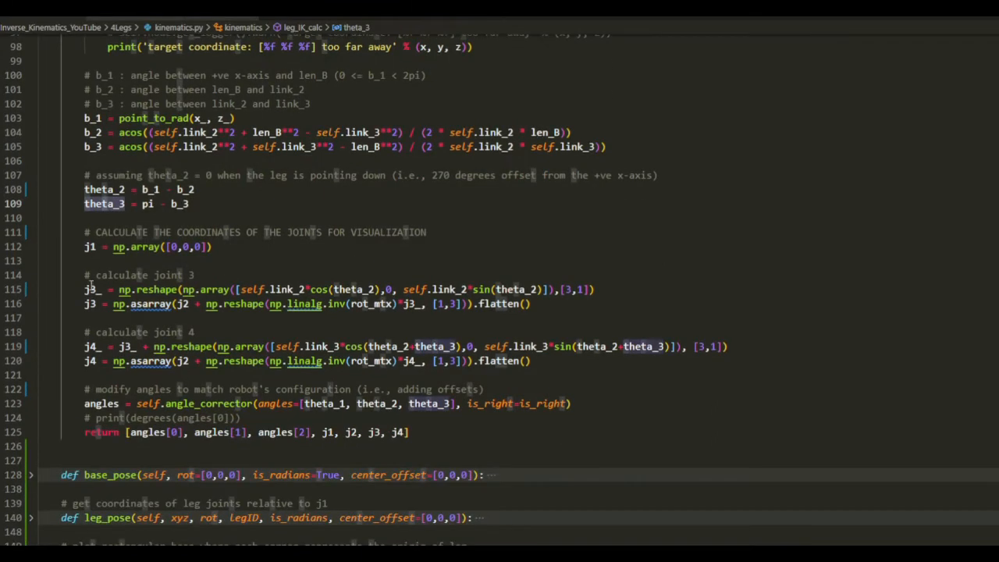
pyautogui.scroll(-3)
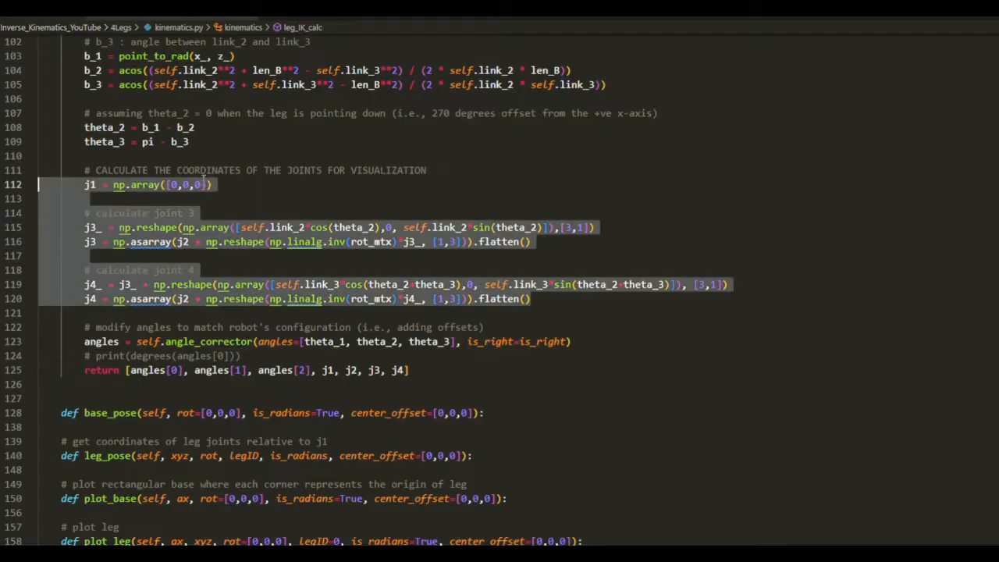
pyautogui.scroll(-3)
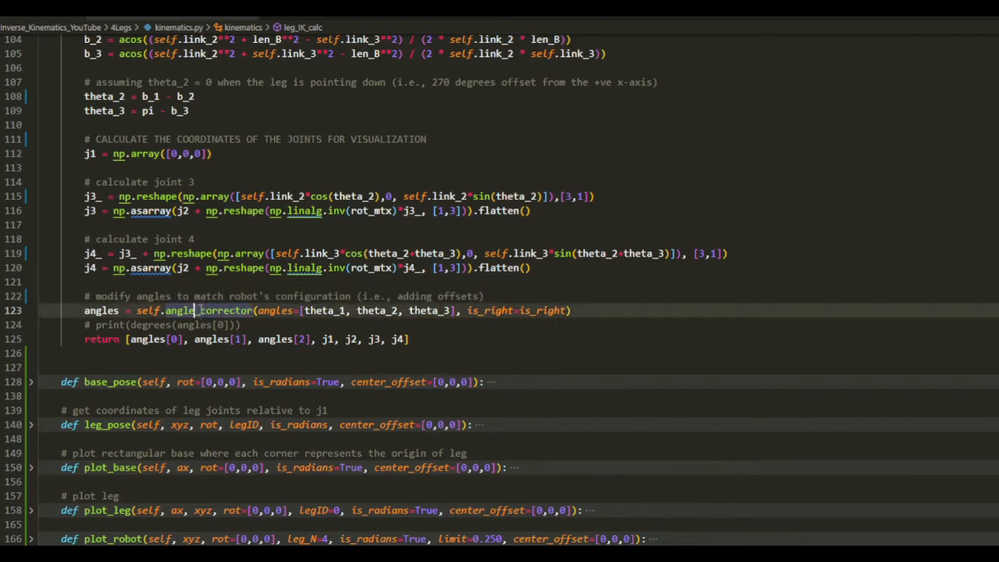
pyautogui.moveTo(206, 309)
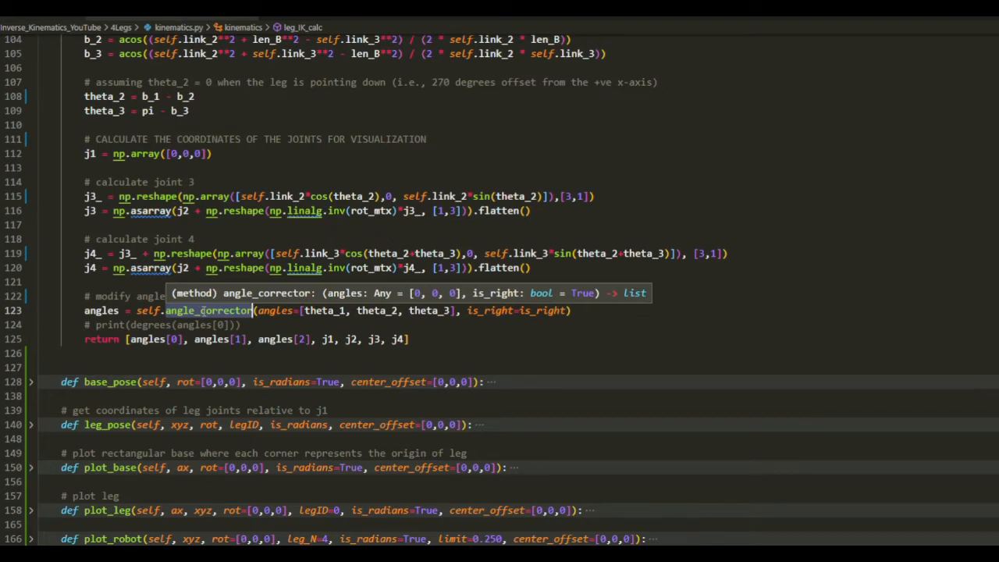
pyautogui.moveTo(209, 331)
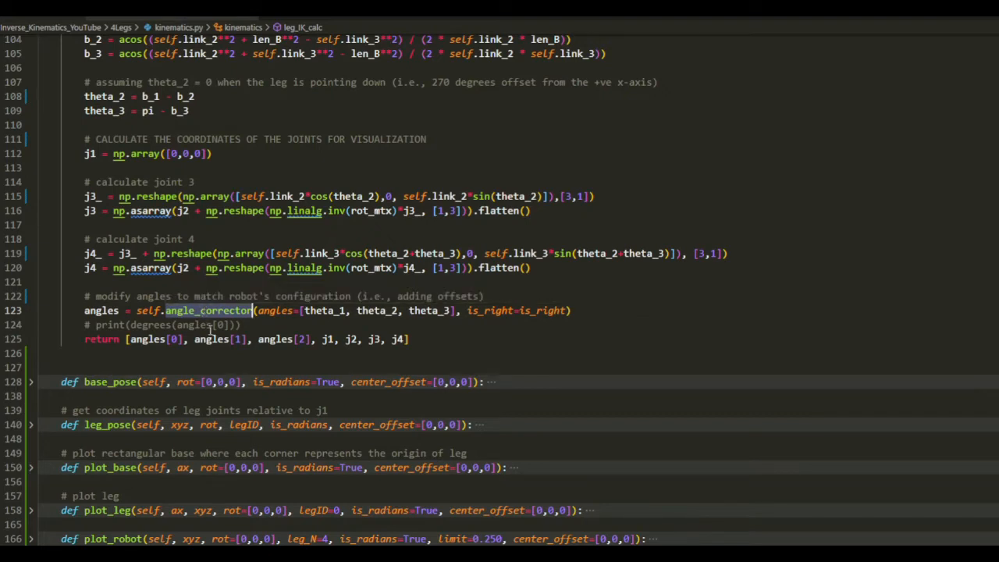
pyautogui.scroll(-3)
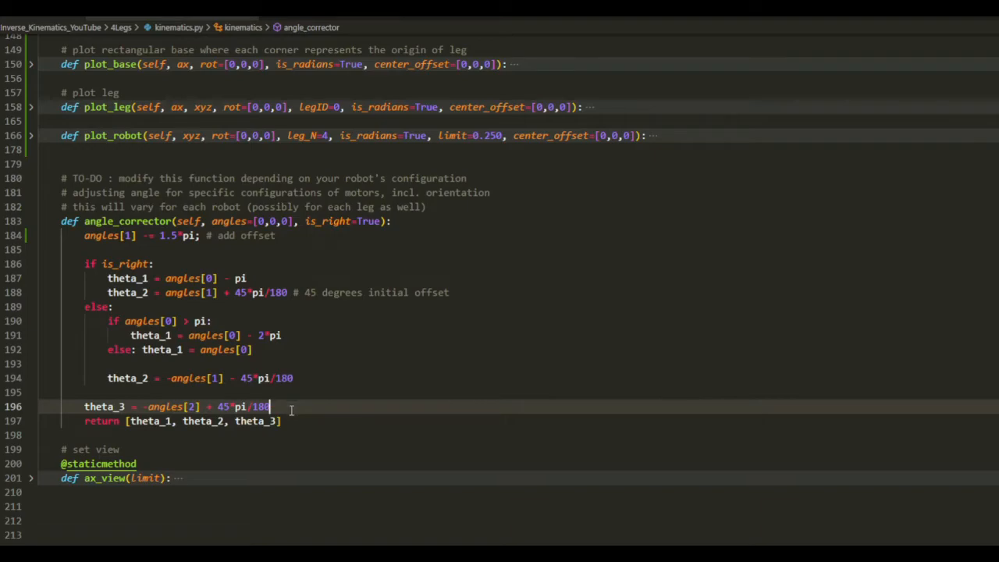
pyautogui.click(31, 313)
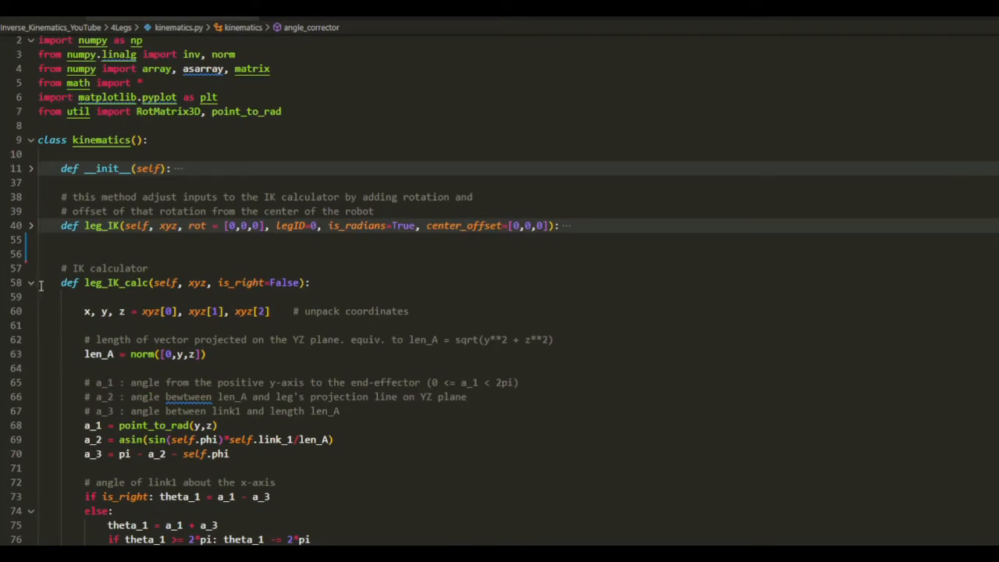
# - Scroll back to the top and expand leg_IK to reveal its right-leg check and offsets
pyautogui.scroll(-3)
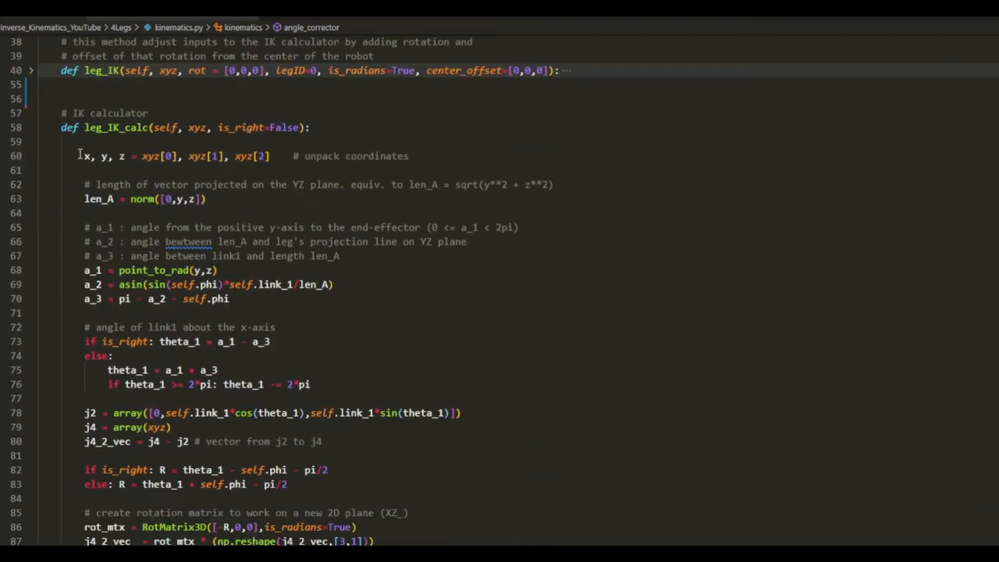
pyautogui.moveTo(79, 157); pyautogui.dragTo(319, 412)
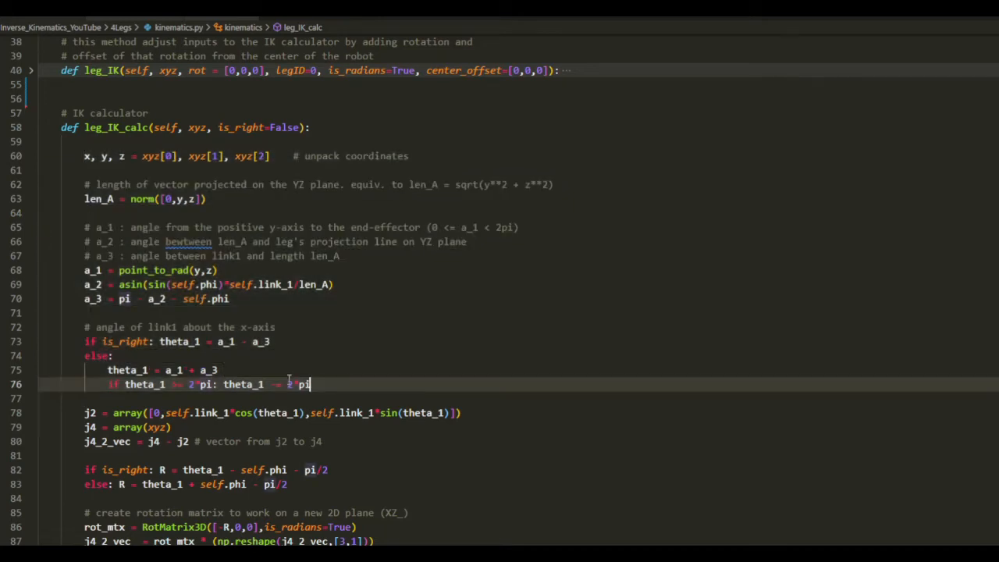
pyautogui.scroll(3)
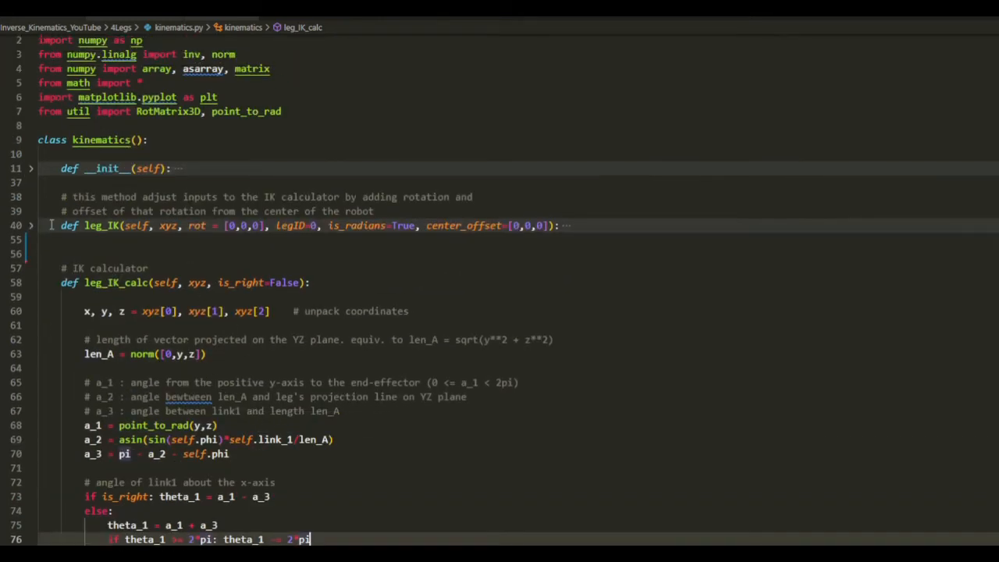
pyautogui.click(31, 225)
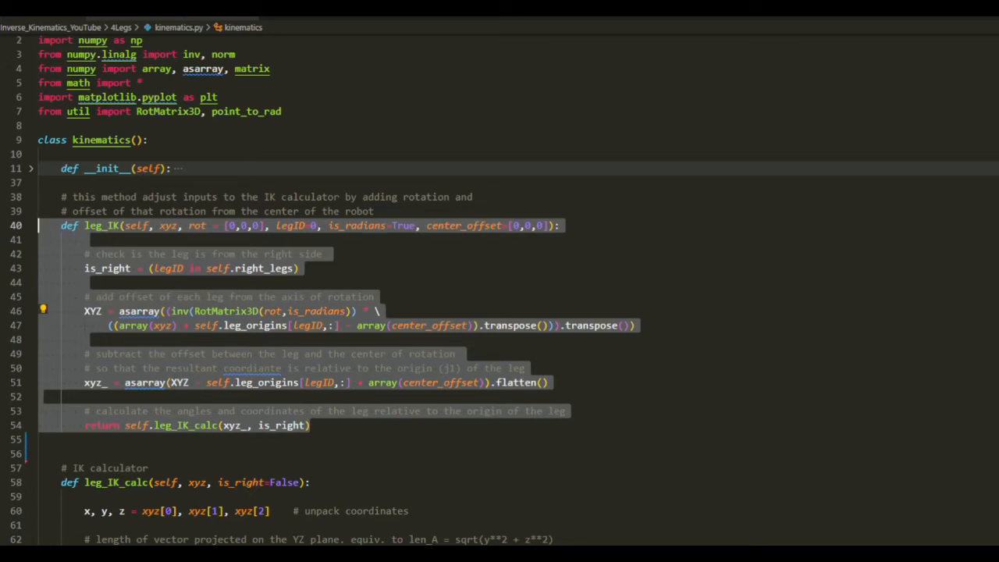
pyautogui.moveTo(353, 262)
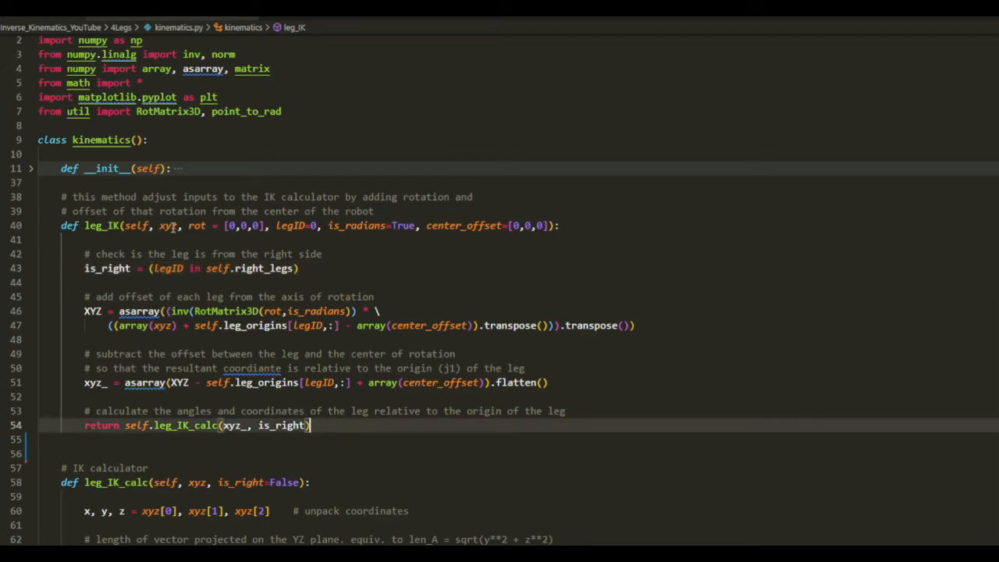
pyautogui.click(168, 238)
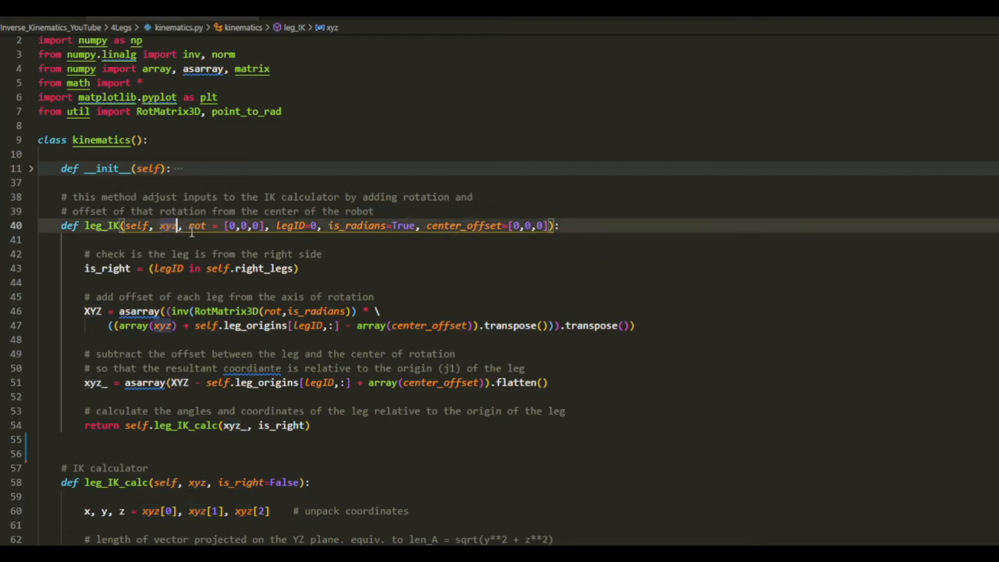
pyautogui.doubleClick(197, 225)
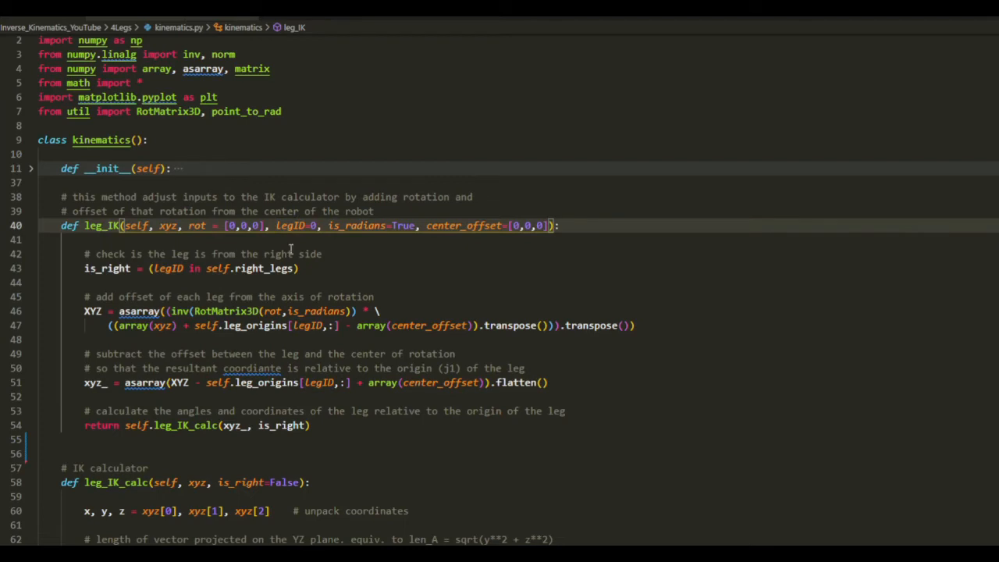
pyautogui.doubleClick(356, 225)
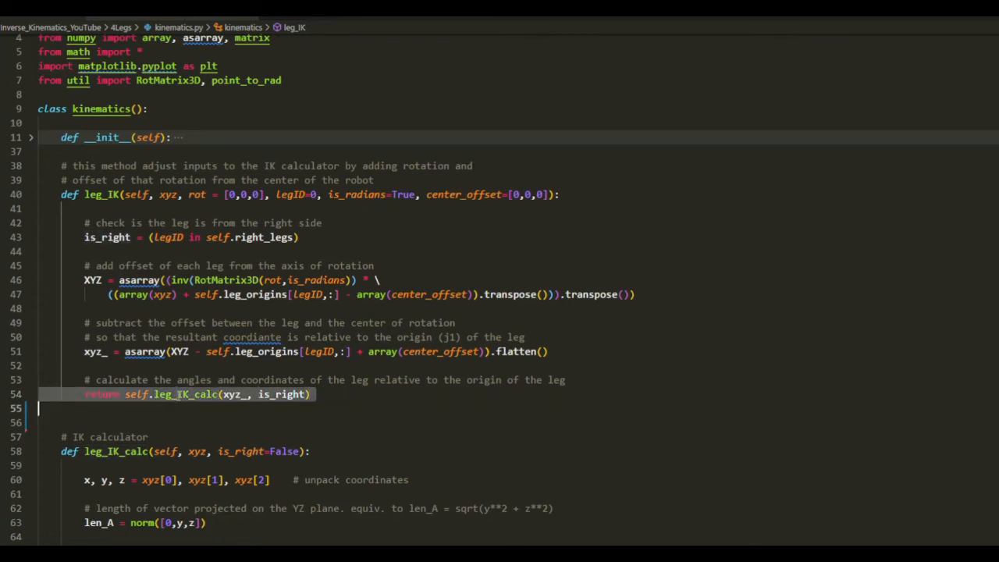
pyautogui.click(206, 393)
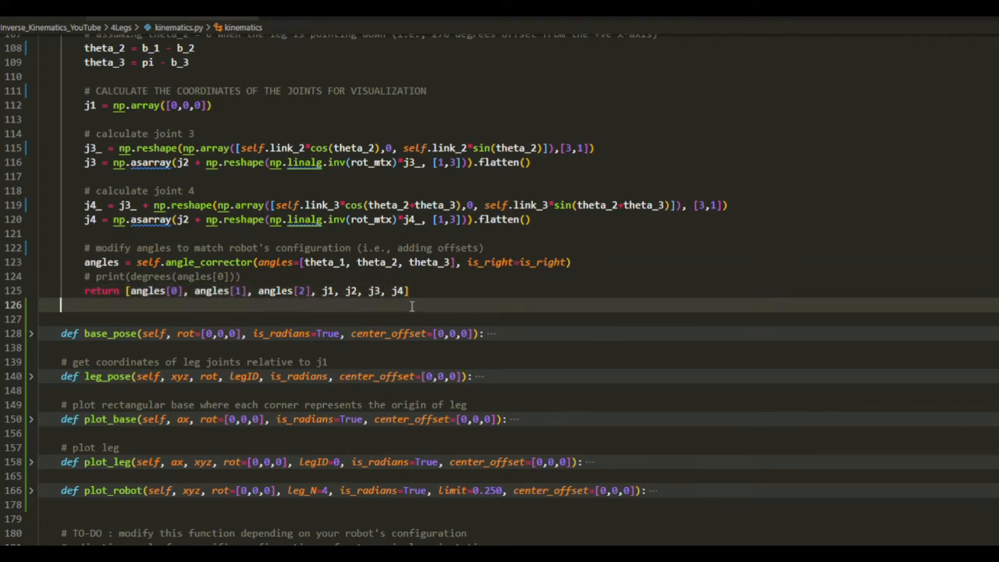
pyautogui.moveTo(403, 331)
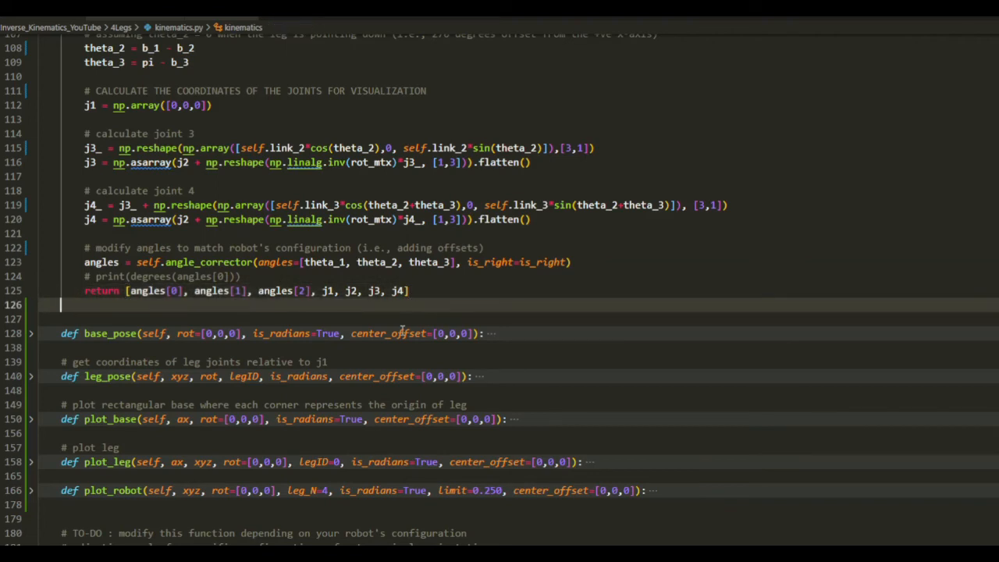